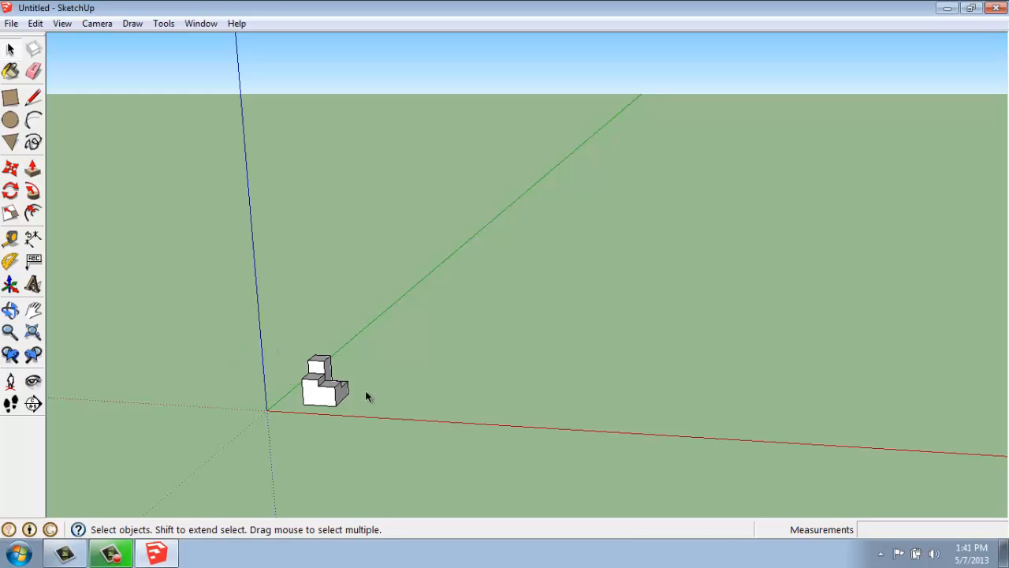
mouse_move(595, 380)
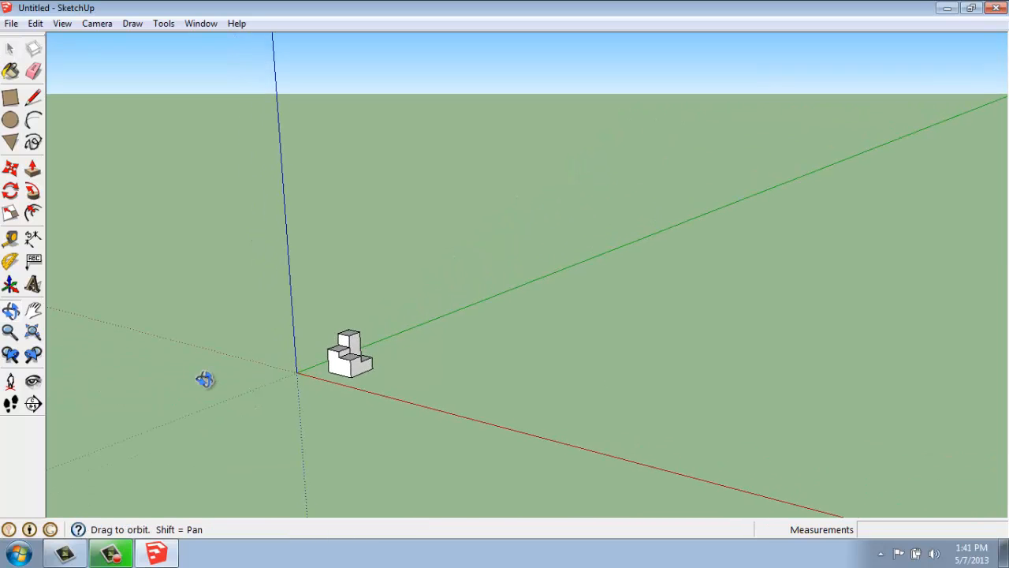
Select the stepped block and Move-copy it from its corner far along the red axis
drag(205, 379, 495, 393)
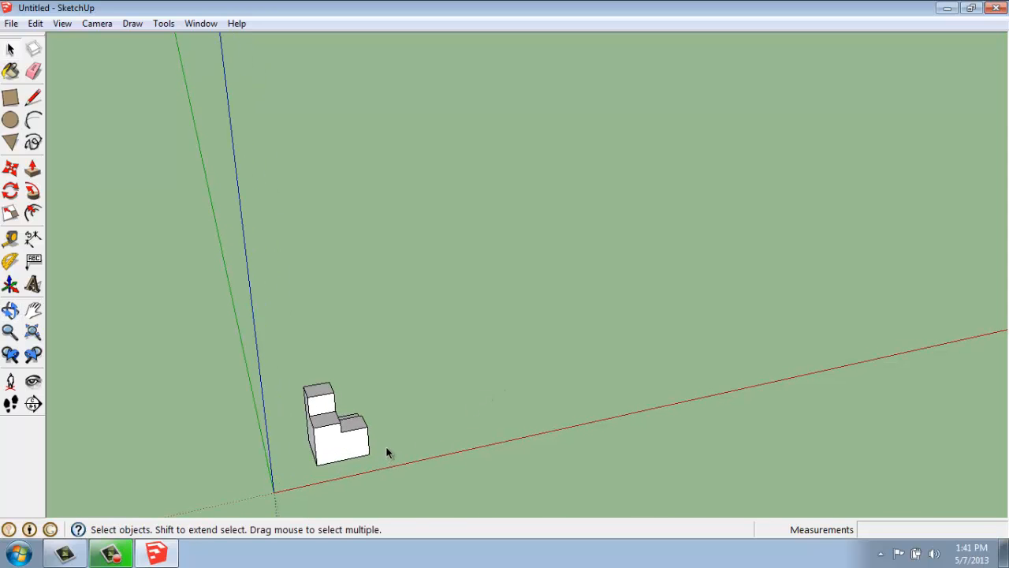
mouse_move(384, 448)
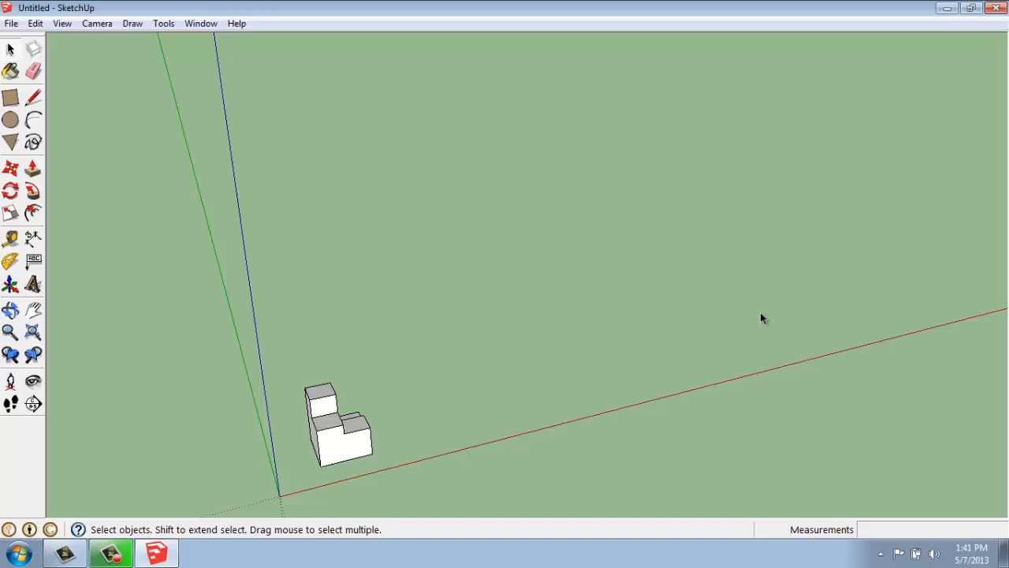
mouse_move(717, 301)
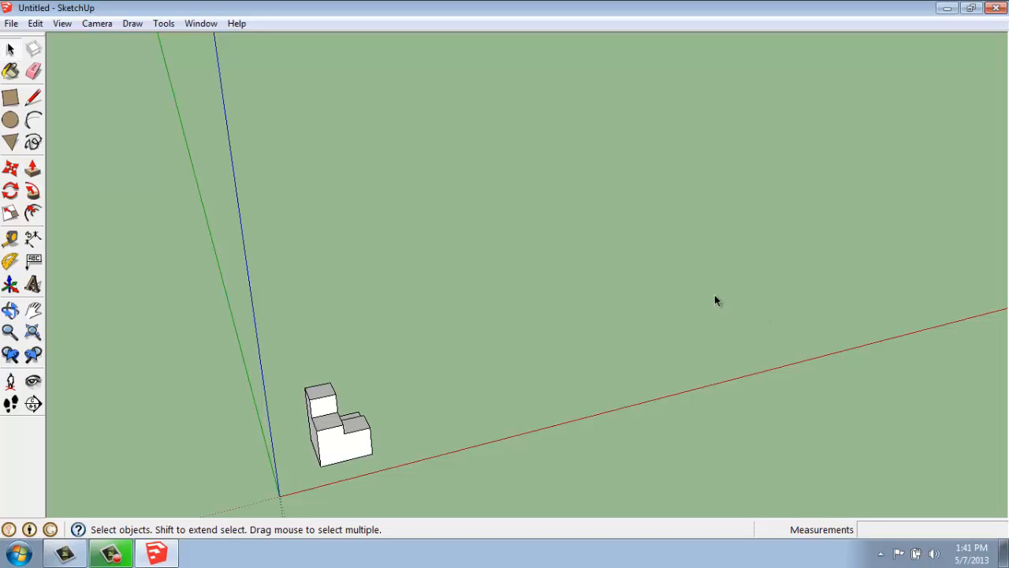
click(354, 440)
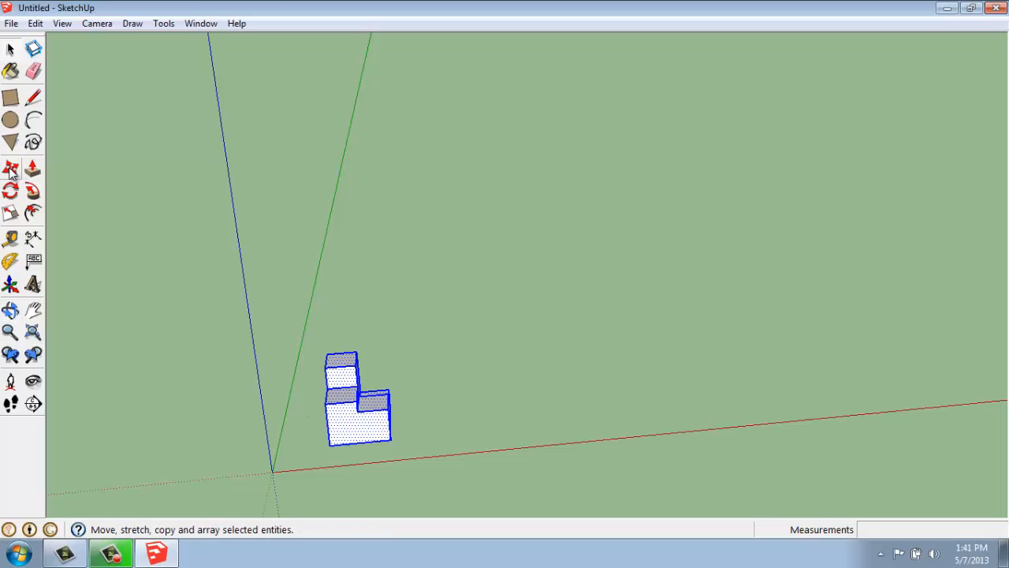
click(11, 169)
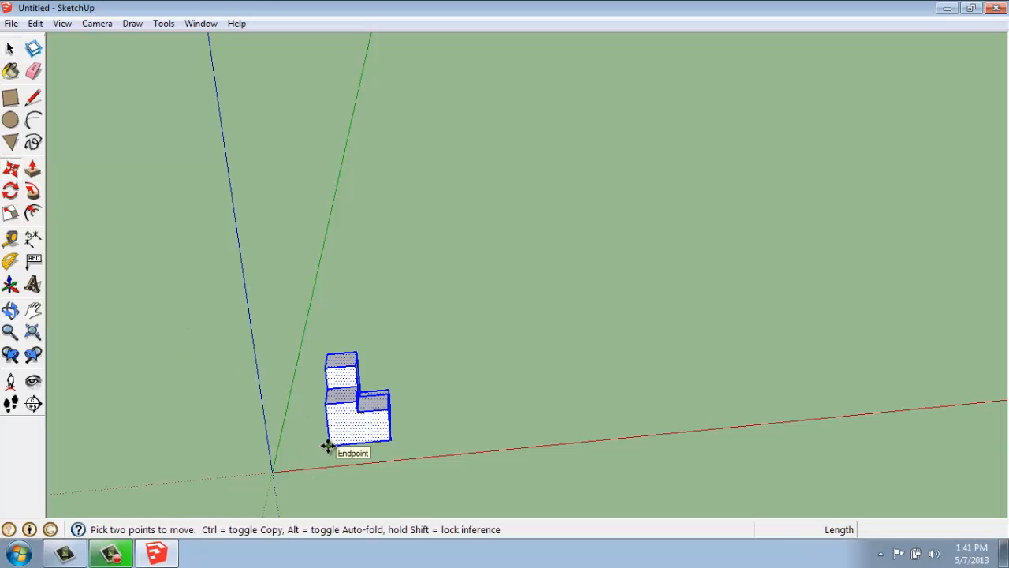
drag(328, 446, 394, 446)
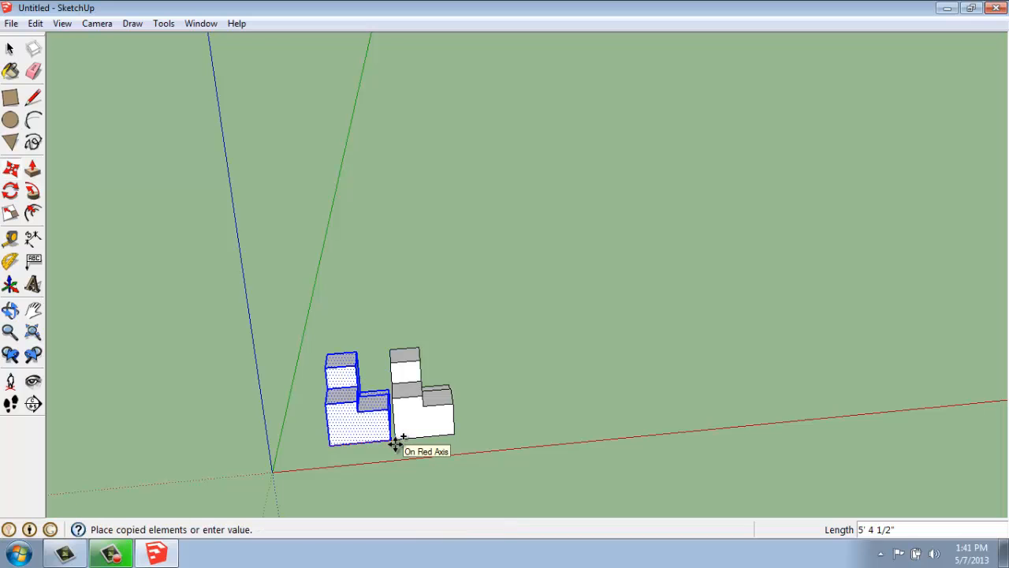
drag(402, 438, 835, 390)
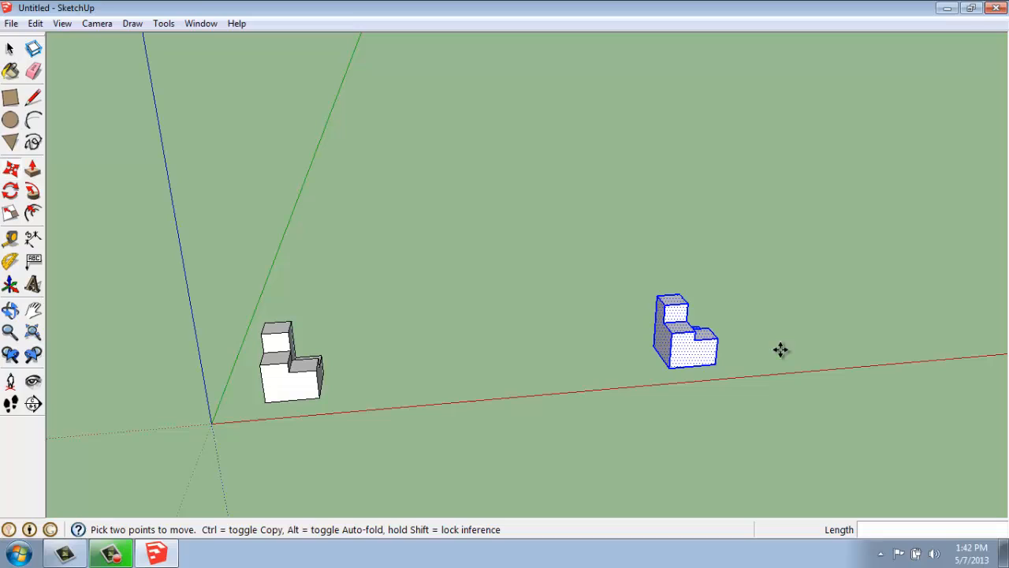
mouse_move(769, 339)
text(/3)
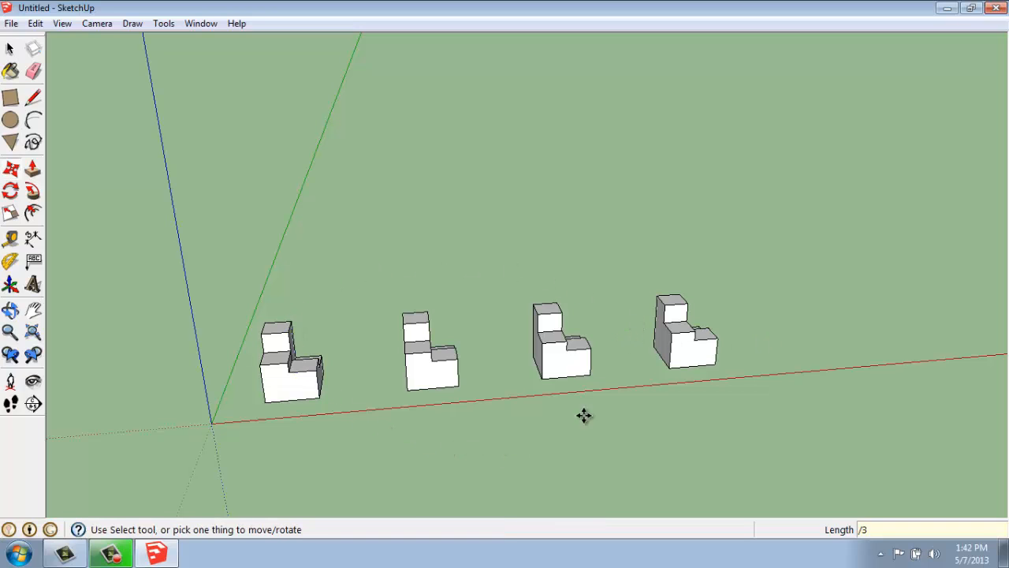
mouse_move(486, 363)
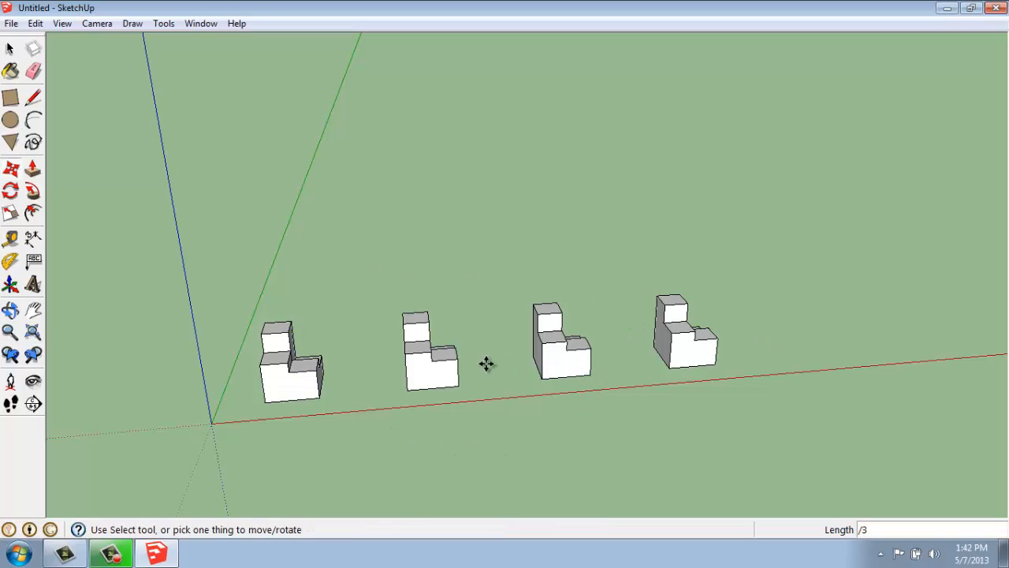
mouse_move(573, 384)
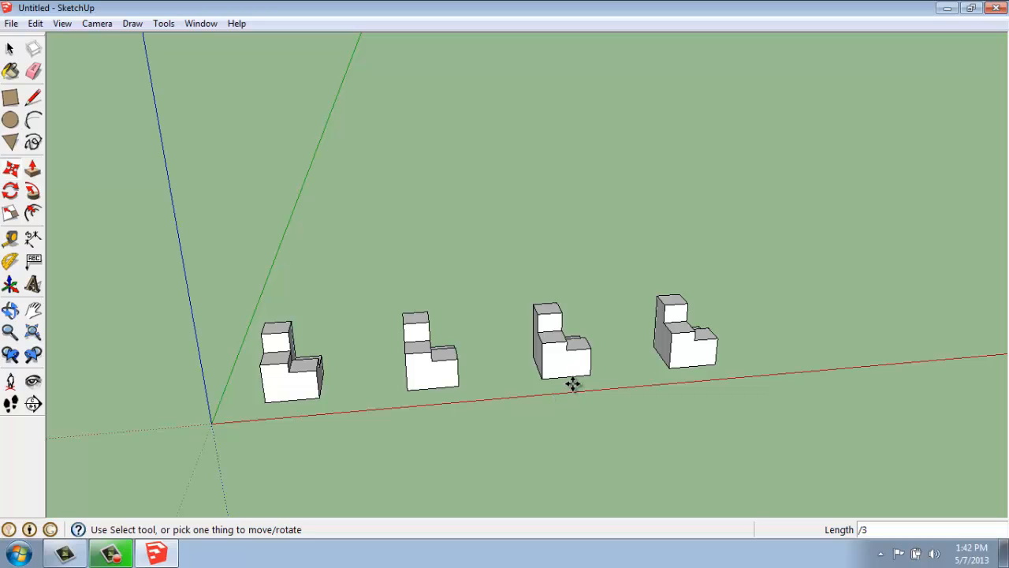
mouse_move(517, 382)
text(5)
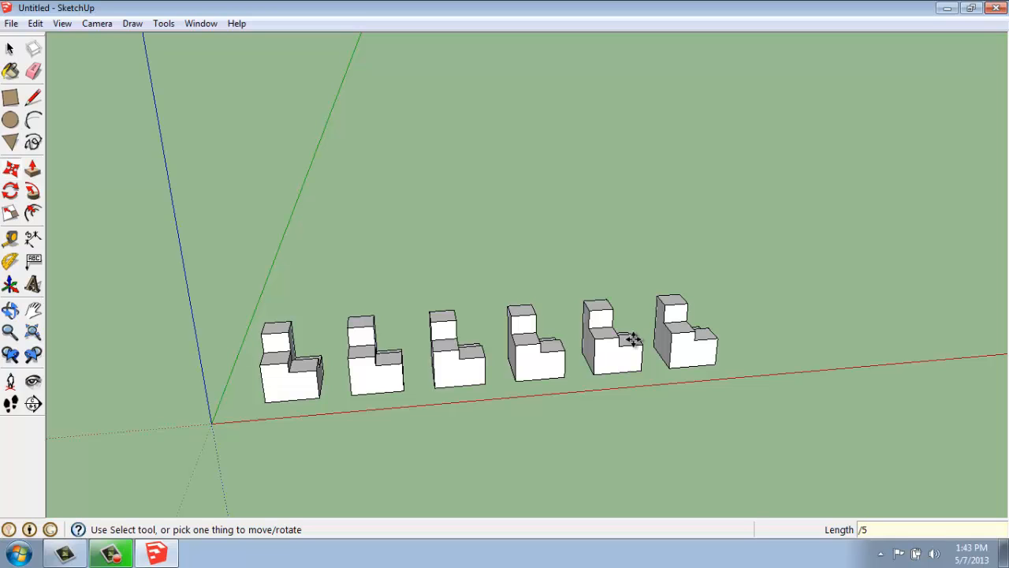
Enter 1 as the array count, leaving one copy centred between the original and far block
text(1)
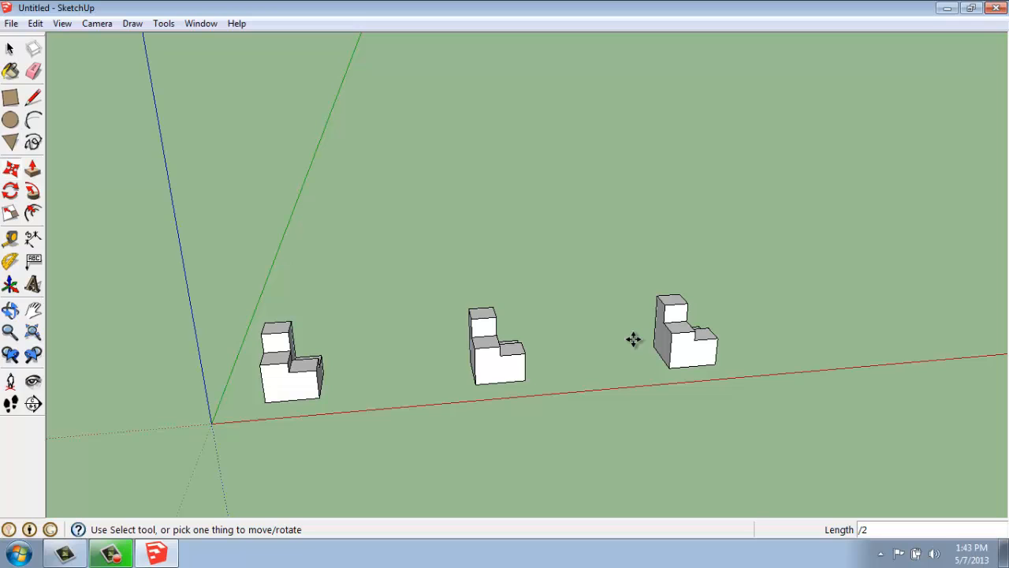
mouse_move(493, 323)
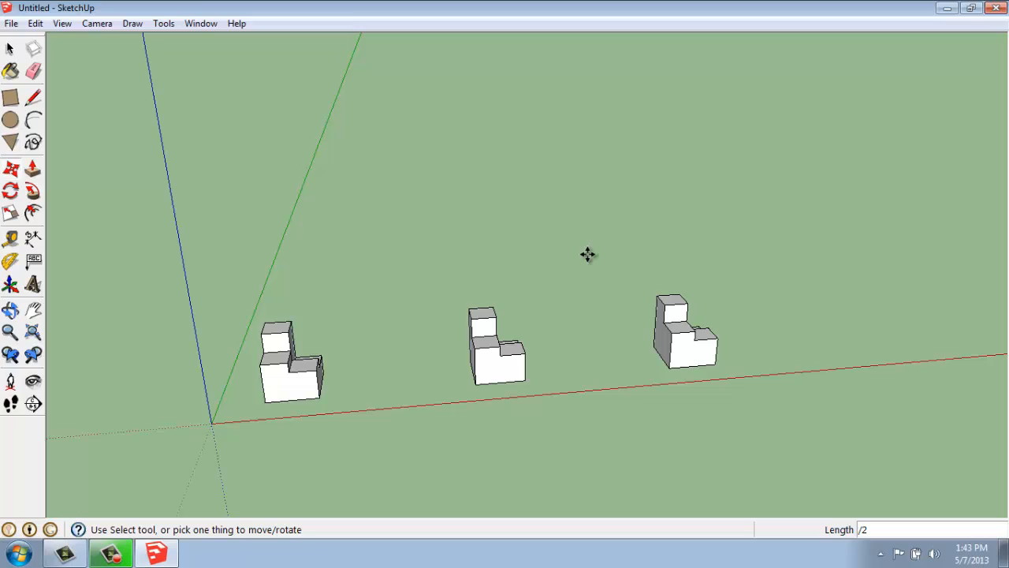
mouse_move(576, 260)
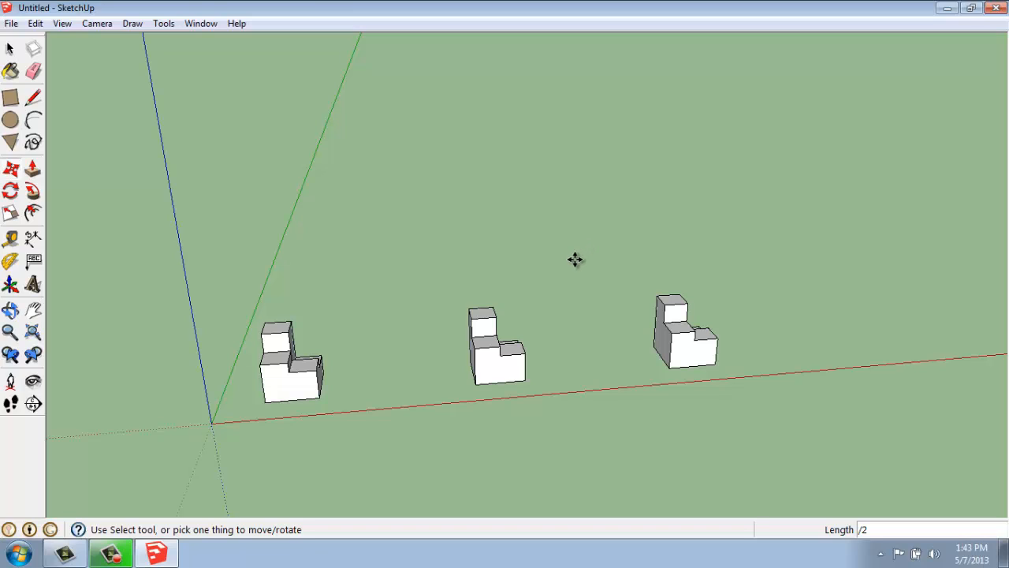
mouse_move(572, 259)
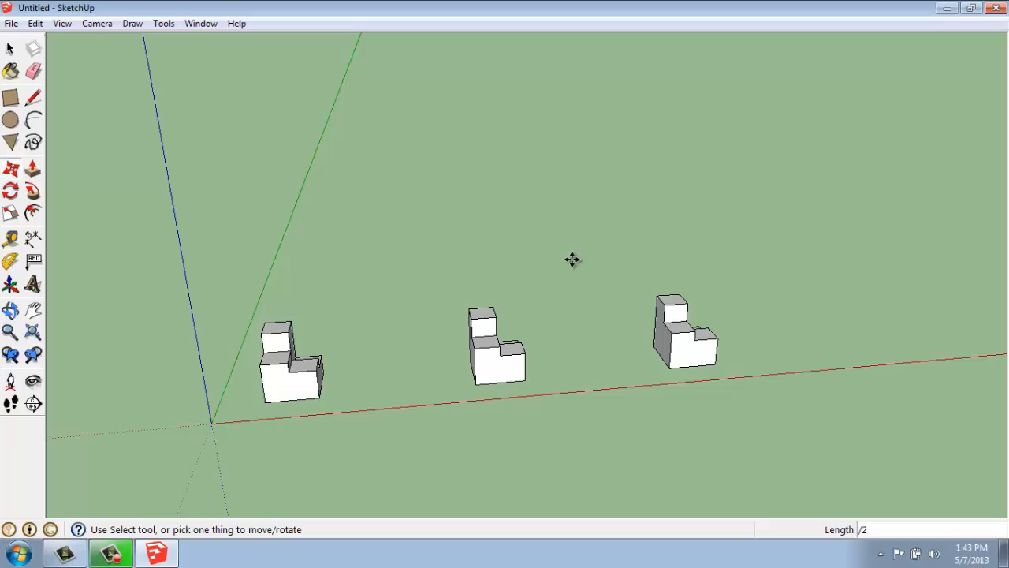